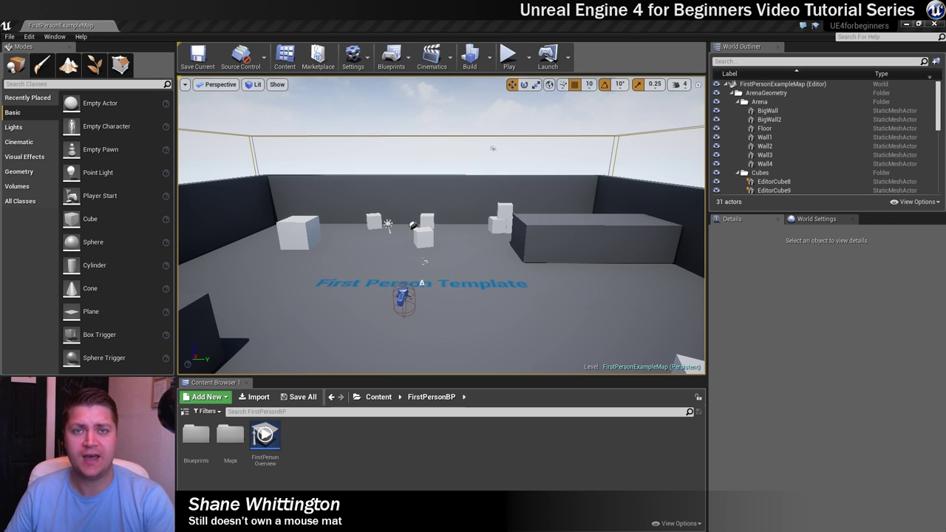
Select a small white cube in the First Person Template level to show its properties
{"action": "left_click", "coordinate": [422, 222]}
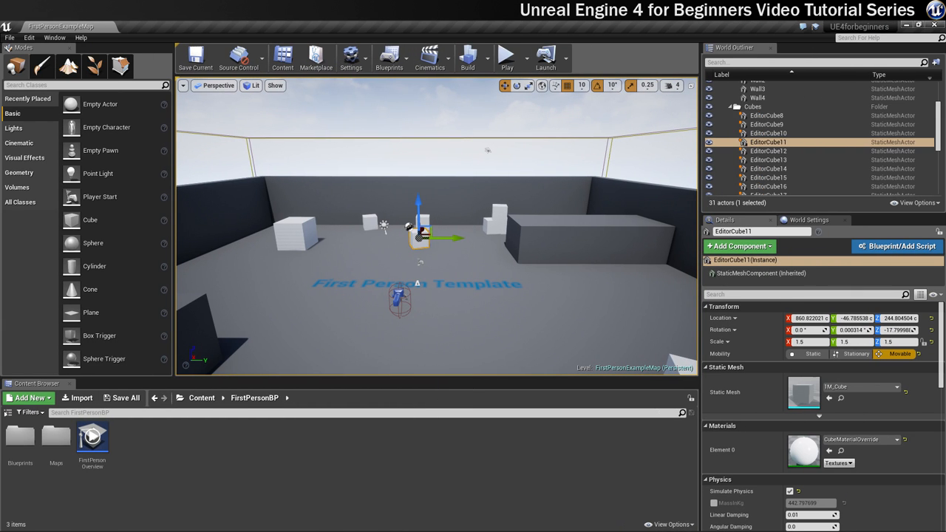